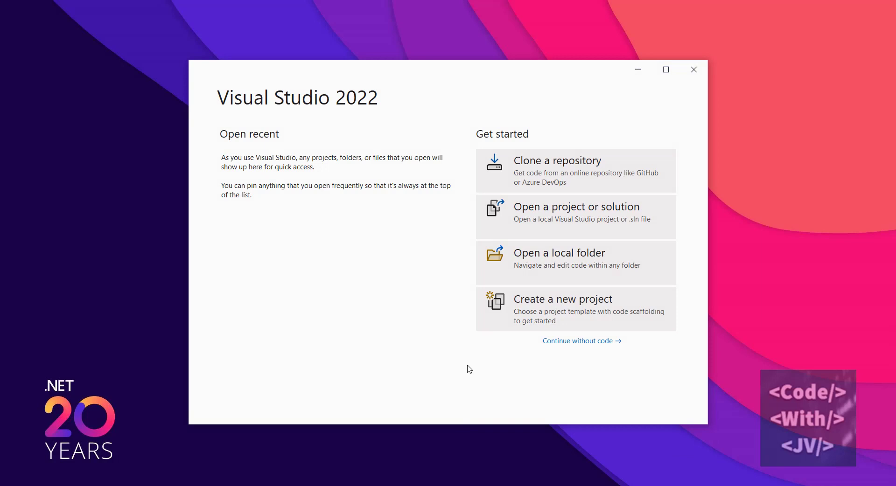
Create a new ASP.NET Core Web App (Model-View-Controller) project named HotReloadapp
{"action": "left_click", "coordinate": [563, 299]}
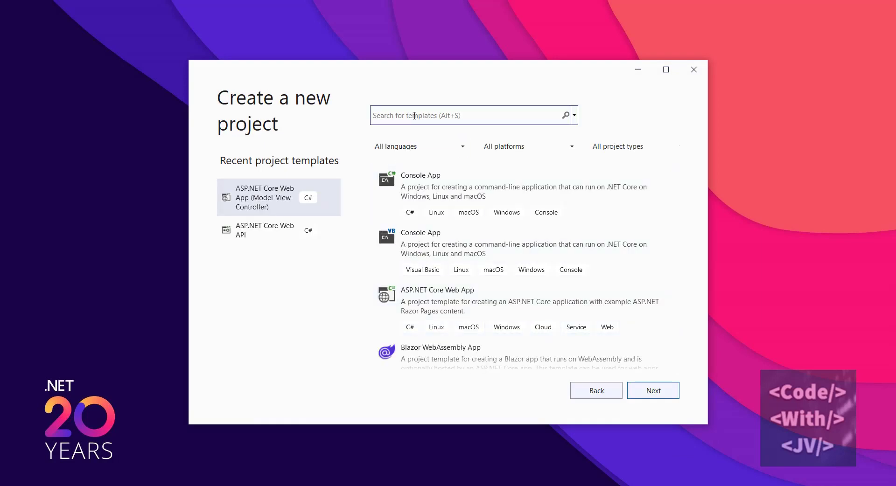
{"action": "type", "text": "a"}
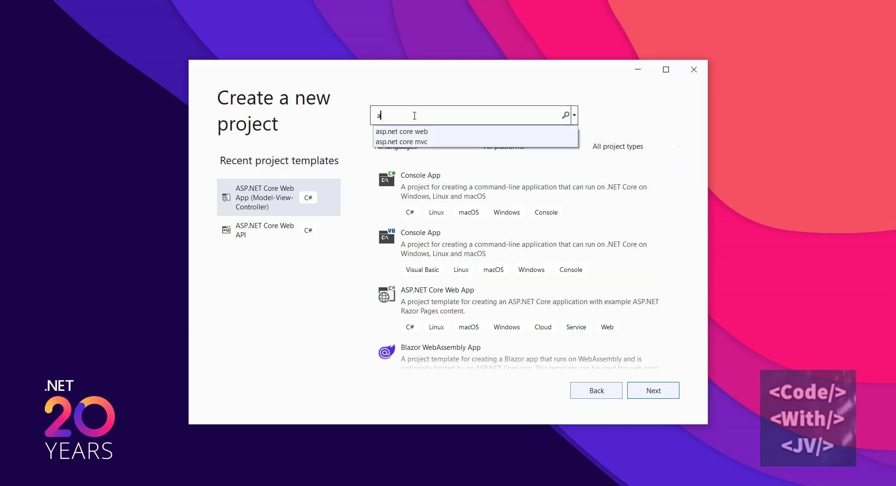
{"action": "type", "text": "sp"}
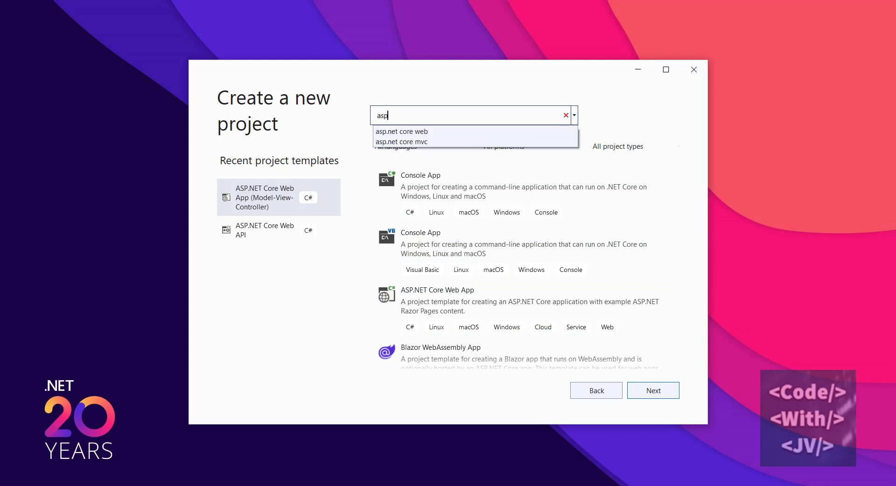
{"action": "left_click", "coordinate": [401, 131]}
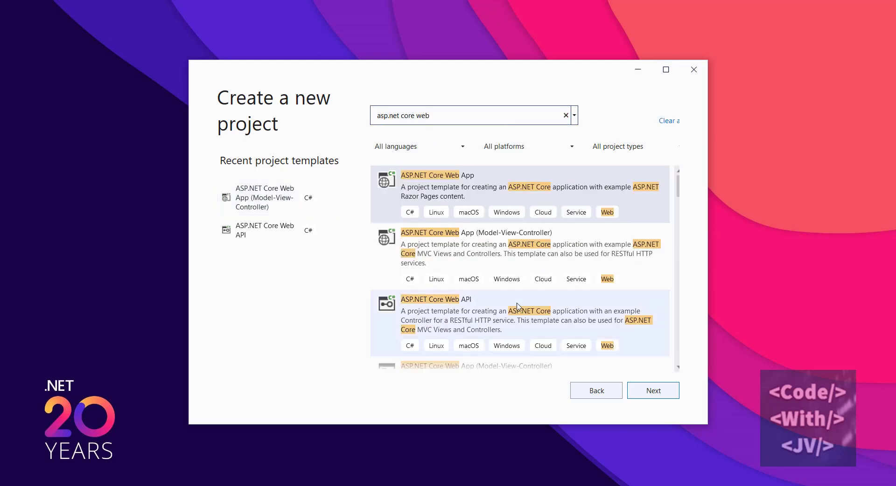
{"action": "left_click", "coordinate": [514, 254]}
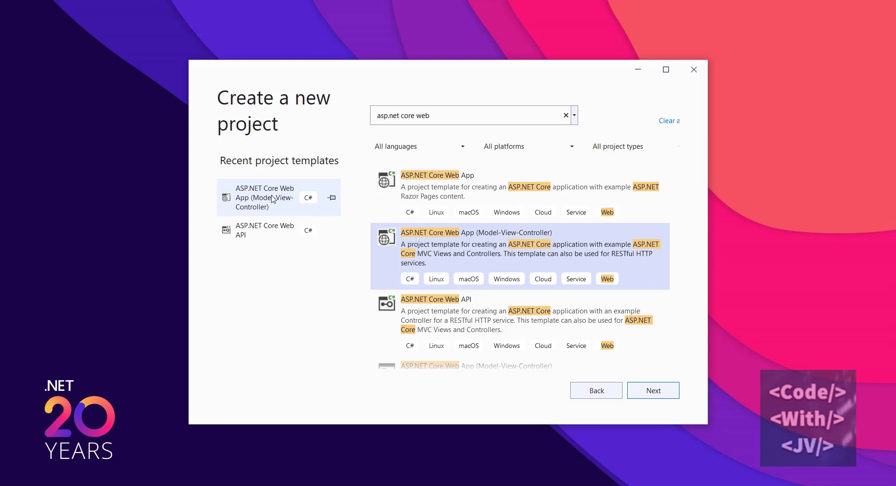
{"action": "left_click", "coordinate": [652, 390]}
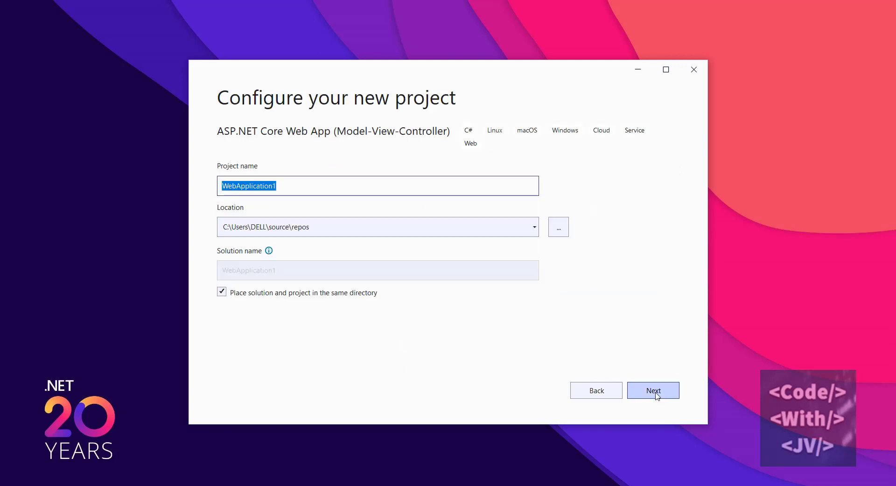
{"action": "type", "text": "HotReloadapp"}
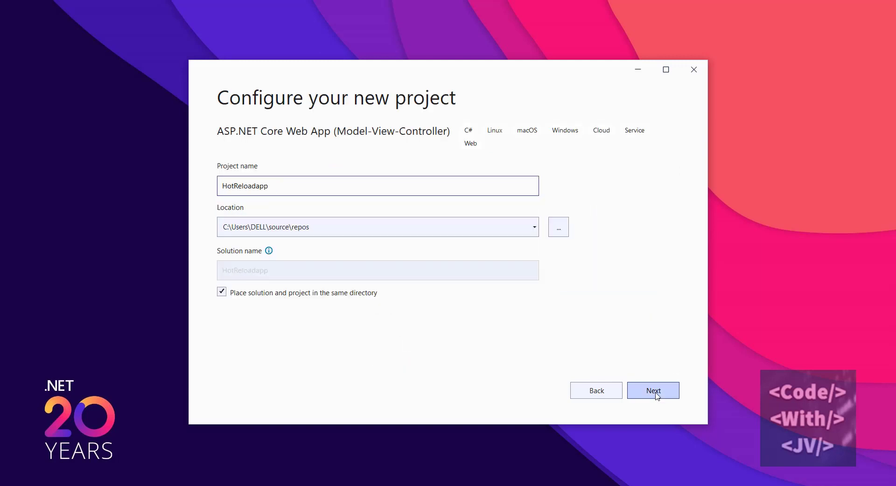
{"action": "left_click", "coordinate": [653, 391]}
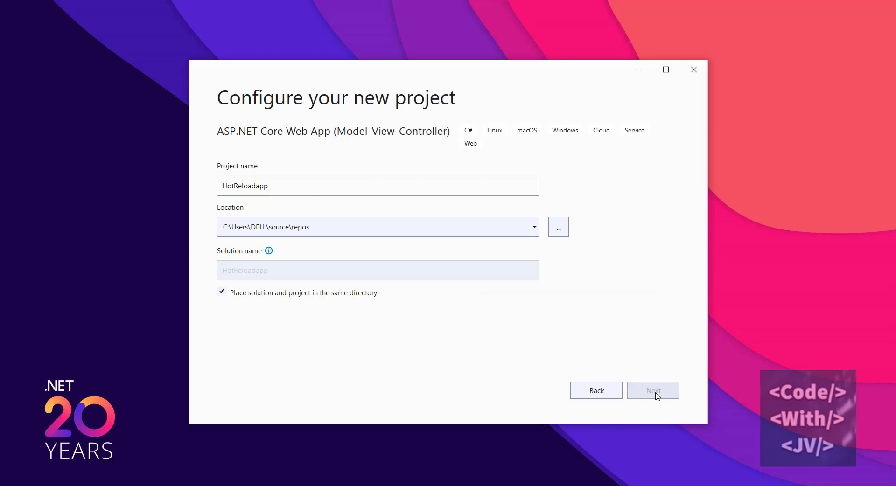
Keep .NET 6.0 and no authentication, uncheck Configure for HTTPS, and create the project
{"action": "left_click", "coordinate": [652, 390]}
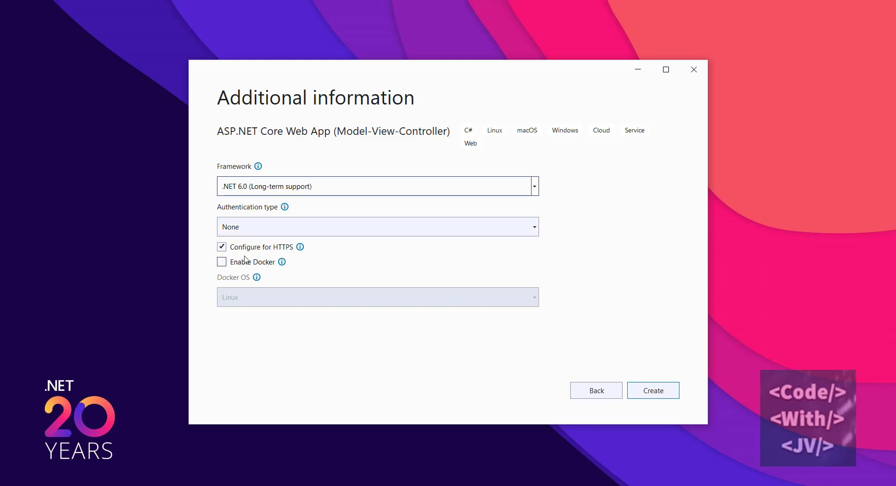
{"action": "left_click", "coordinate": [222, 247]}
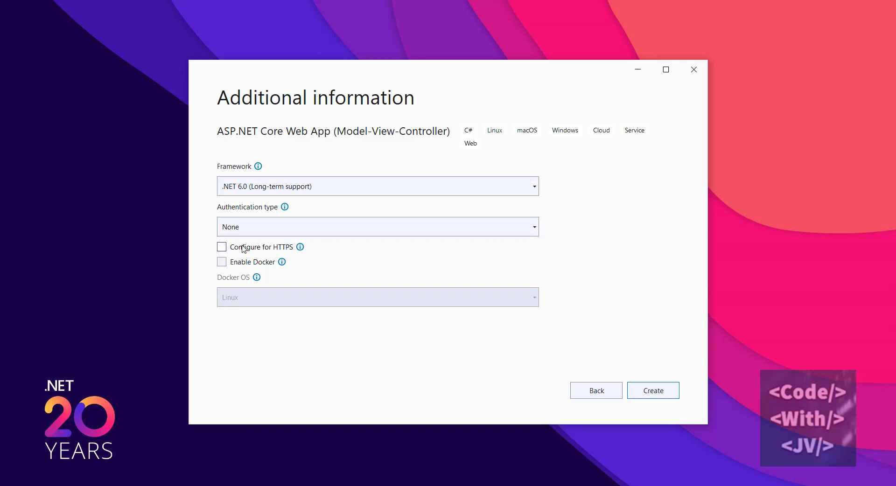
{"action": "mouse_move", "coordinate": [652, 390]}
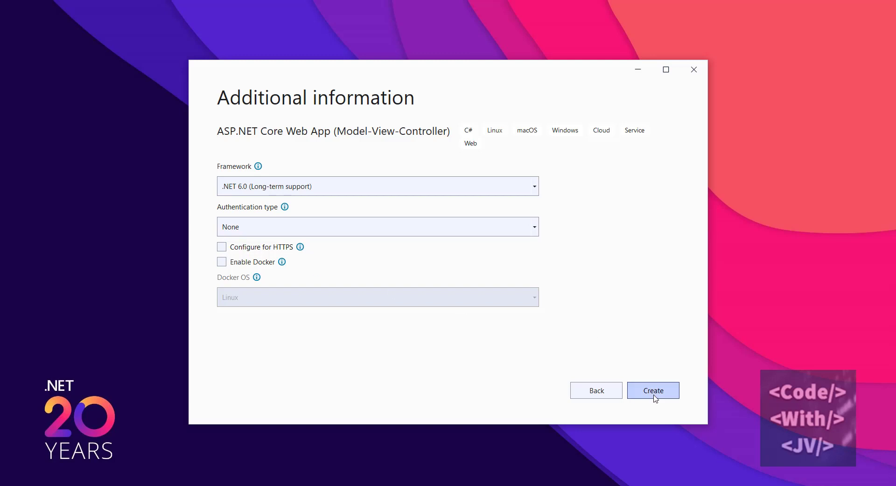
{"action": "left_click", "coordinate": [652, 390]}
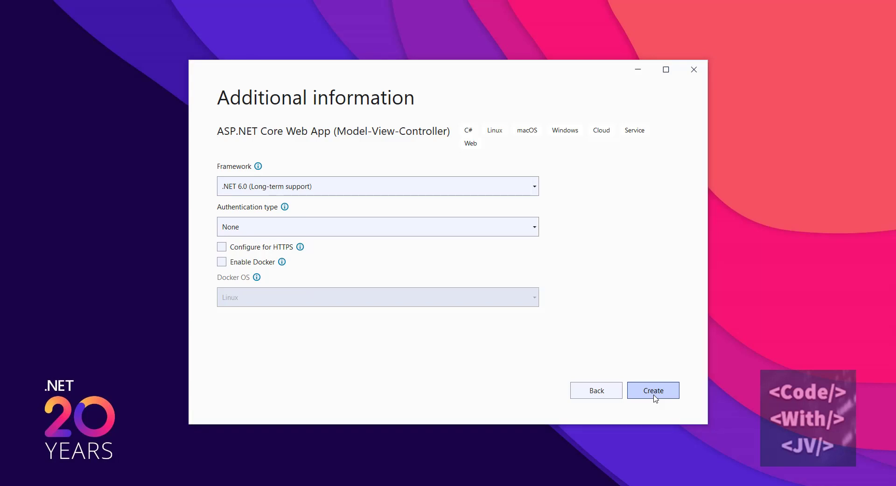
{"action": "left_click", "coordinate": [652, 390]}
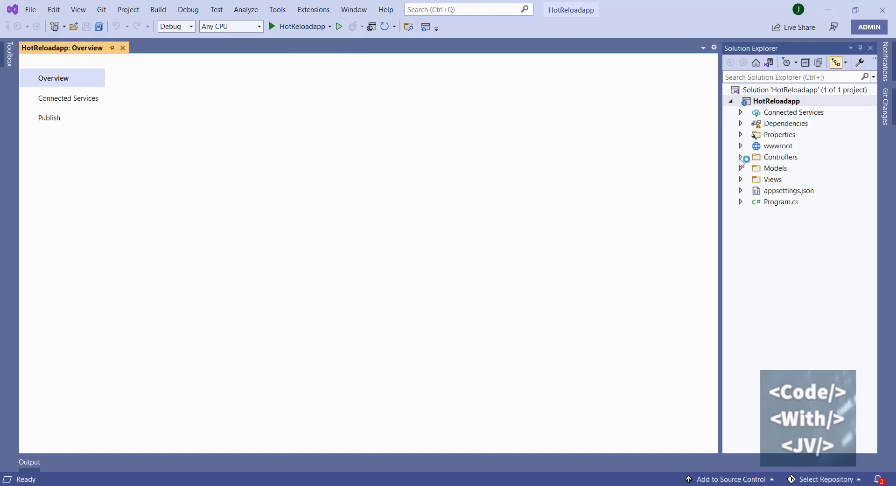
Open HomeController.cs from Controllers, expand the Views folder, and place the cursor in Index's return line
{"action": "left_click", "coordinate": [741, 157]}
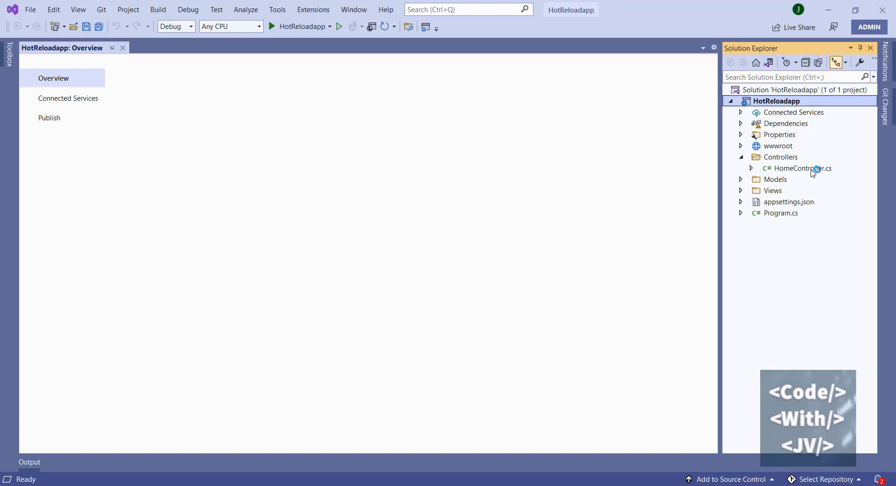
{"action": "left_click", "coordinate": [803, 168]}
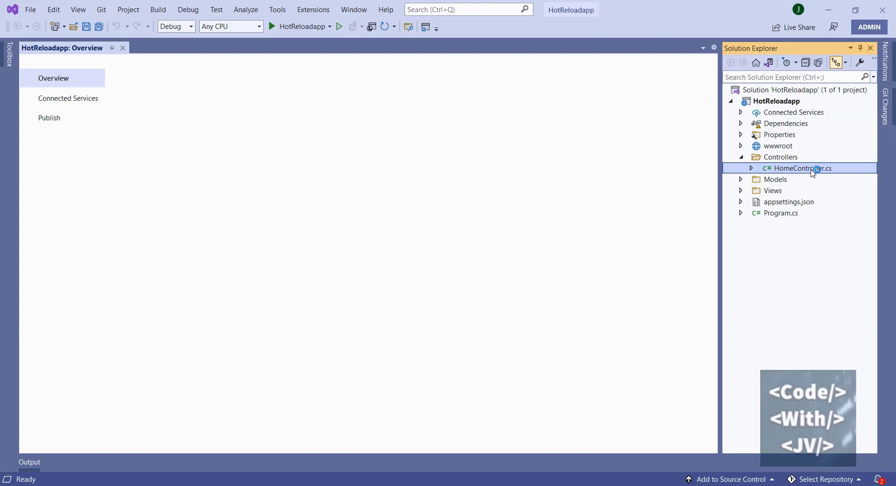
{"action": "double_click", "coordinate": [802, 168]}
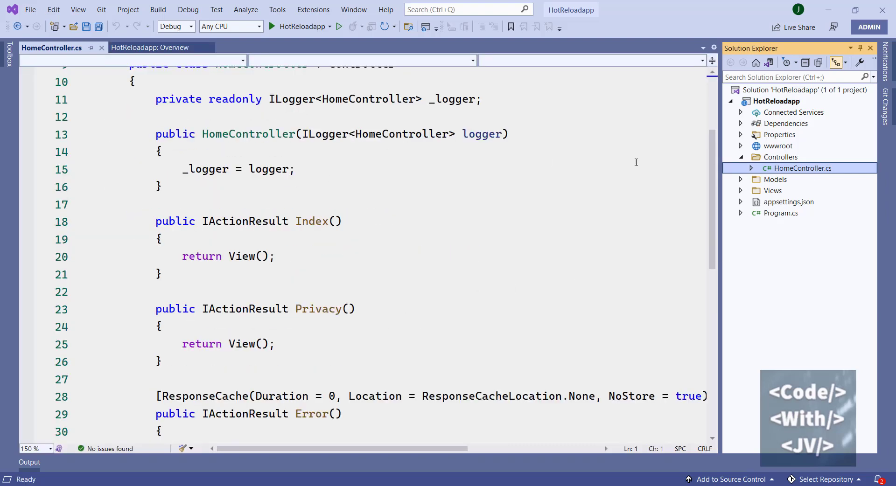
{"action": "left_click", "coordinate": [740, 190]}
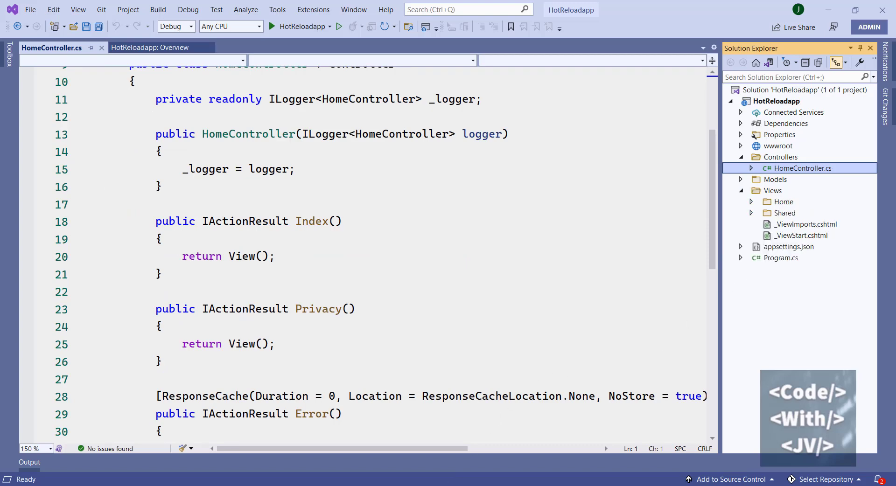
{"action": "left_click", "coordinate": [277, 257]}
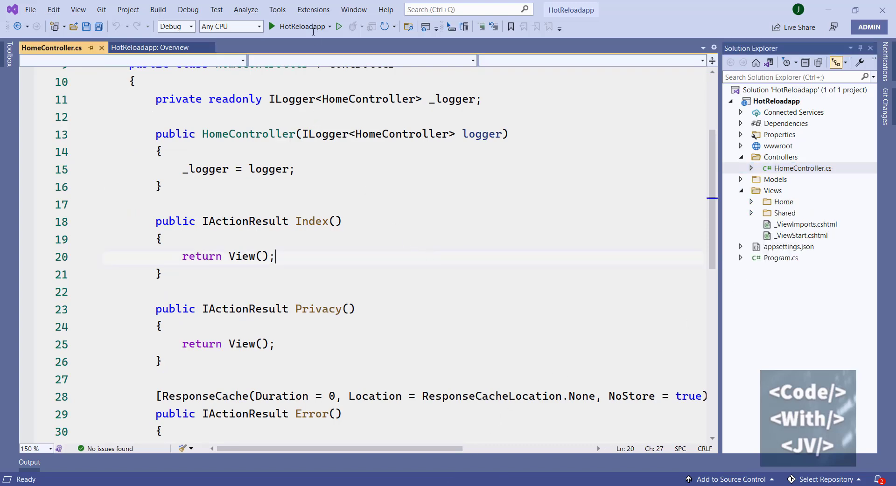
{"action": "mouse_move", "coordinate": [339, 26]}
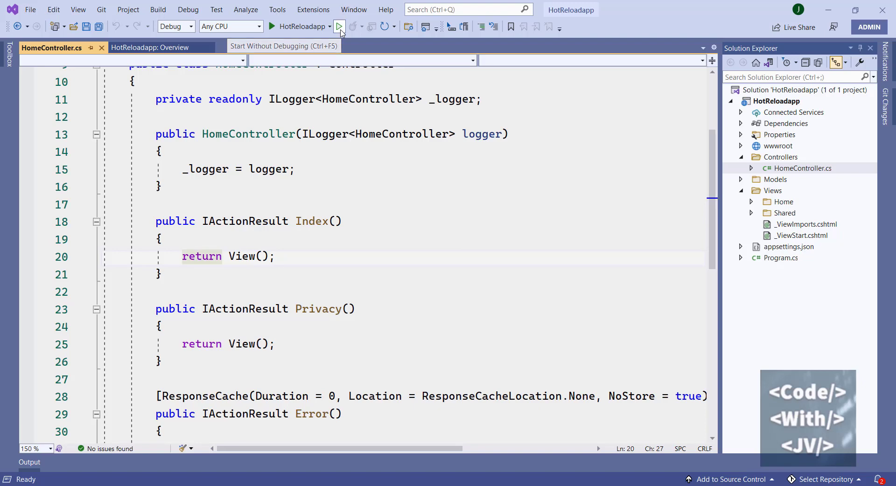
Run HotReloadapp without debugging and navigate from its Welcome page to Privacy in Chrome
{"action": "left_click", "coordinate": [339, 26]}
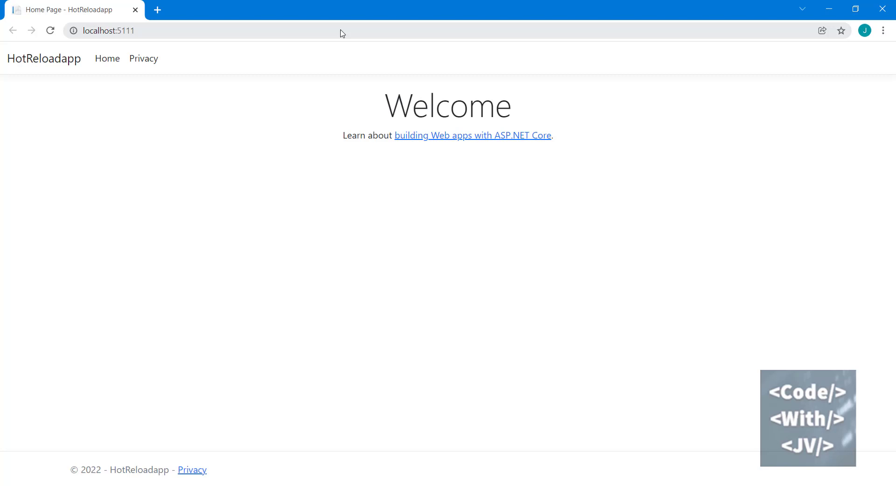
{"action": "mouse_move", "coordinate": [535, 130]}
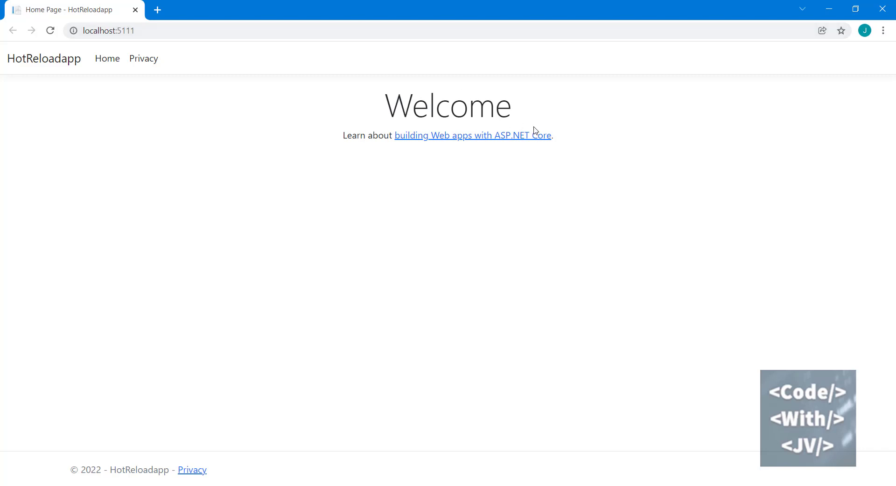
{"action": "mouse_move", "coordinate": [107, 58]}
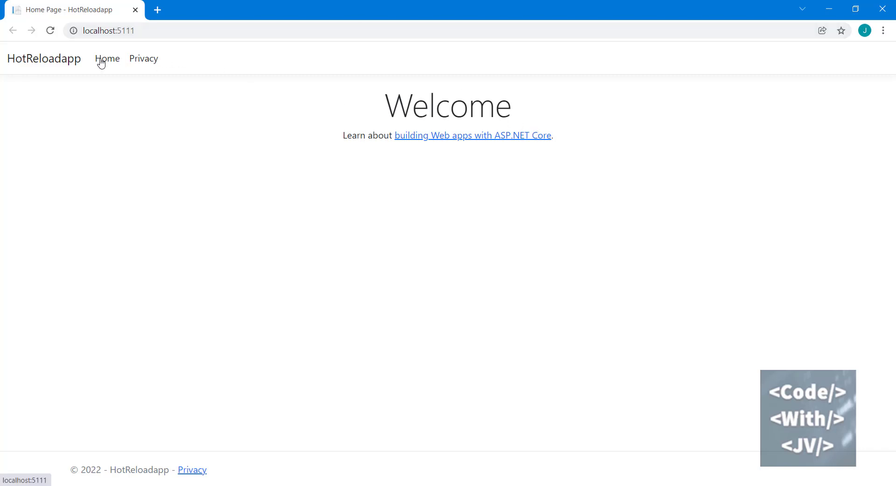
{"action": "left_click", "coordinate": [143, 58]}
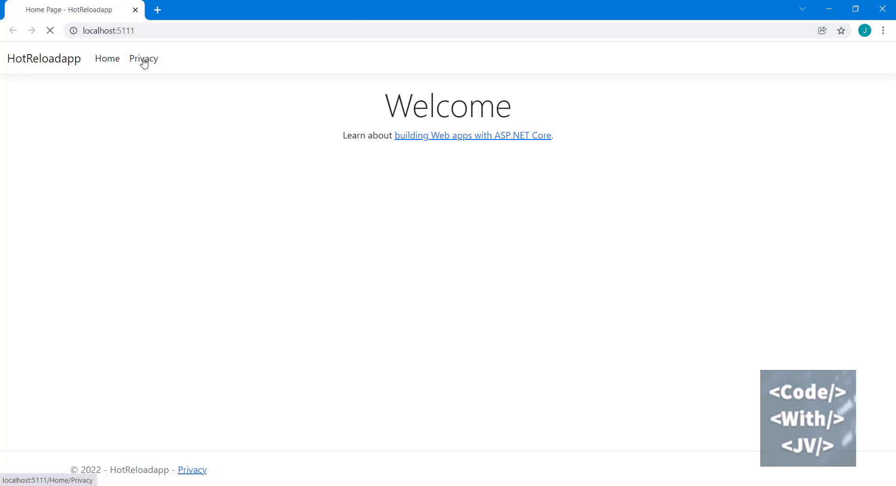
{"action": "left_click", "coordinate": [143, 59]}
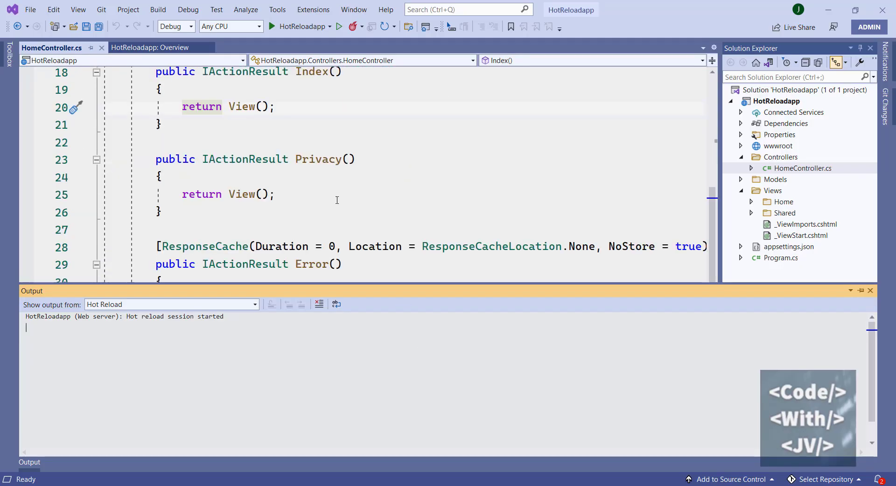
Change Privacy's return to View("Index") in HomeController.cs
{"action": "left_click", "coordinate": [265, 195]}
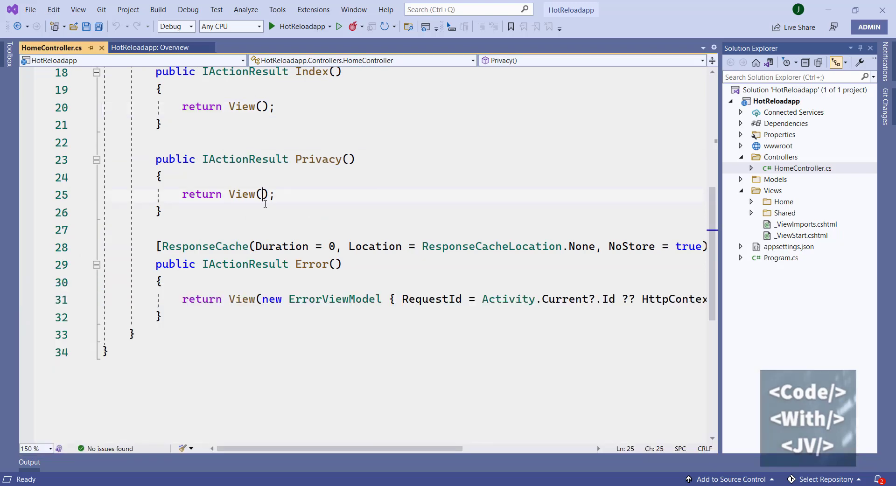
{"action": "type", "text": "\"\""}
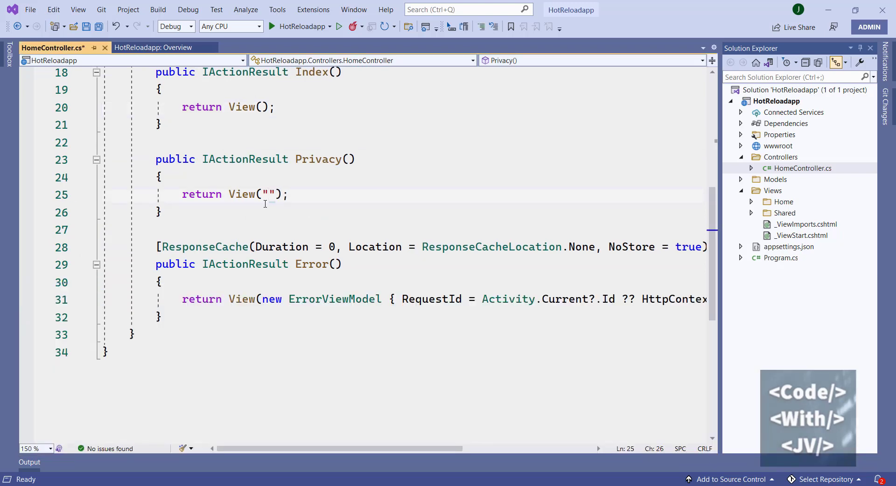
{"action": "type", "text": "Home"}
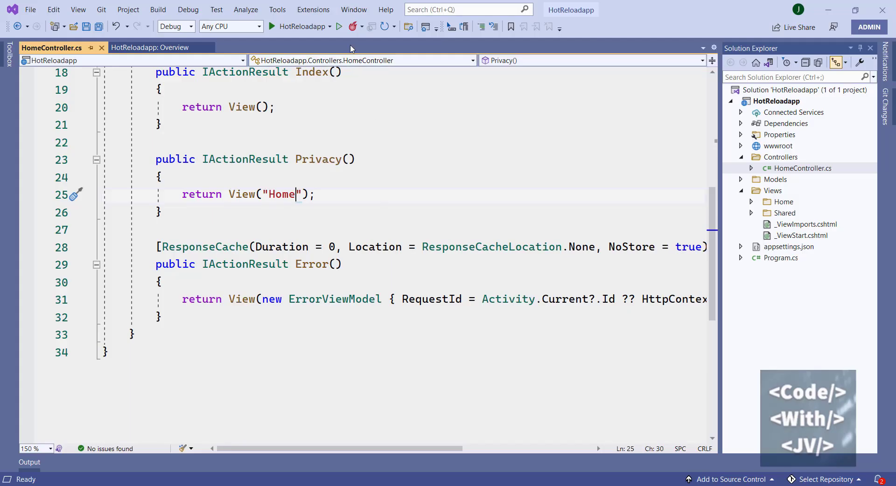
{"action": "left_click", "coordinate": [364, 27]}
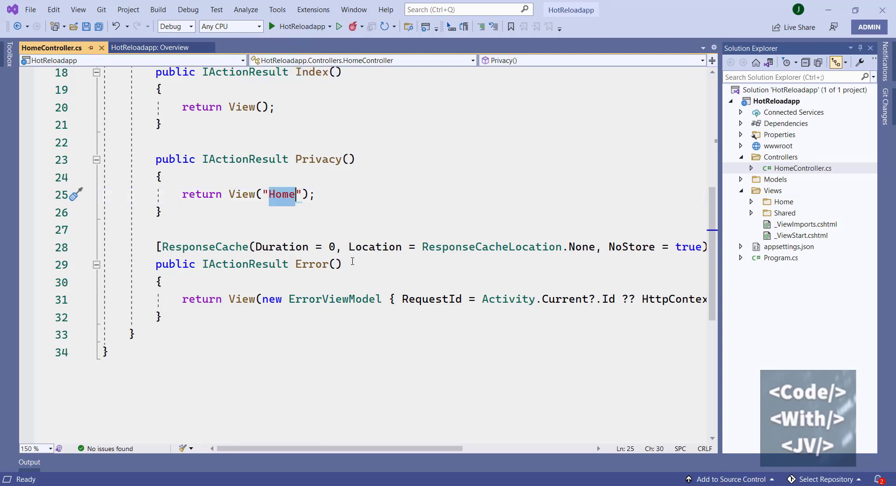
{"action": "key", "text": "Delete"}
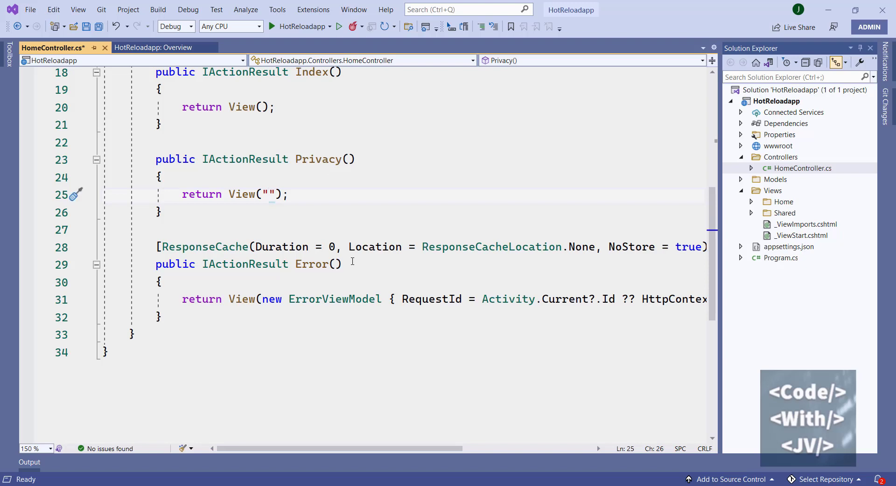
{"action": "type", "text": "Index"}
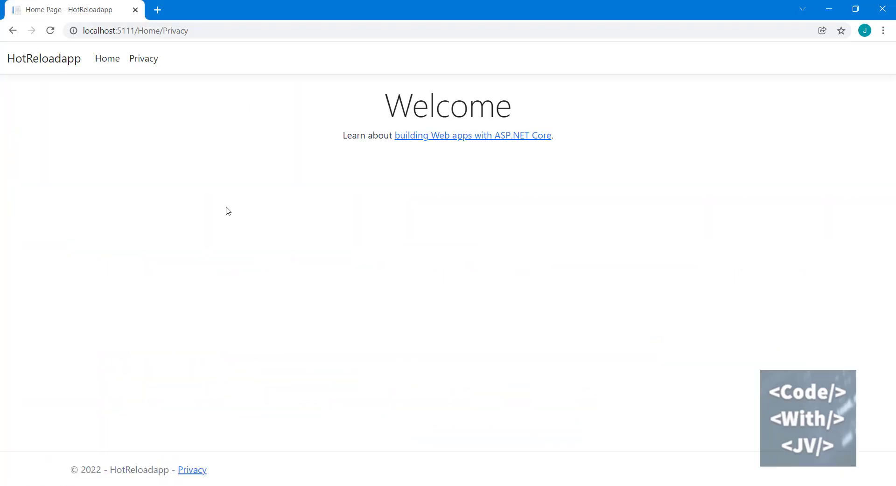
Check the Welcome content at /Home/Privacy in Chrome, then return to the home page
{"action": "left_click", "coordinate": [143, 59]}
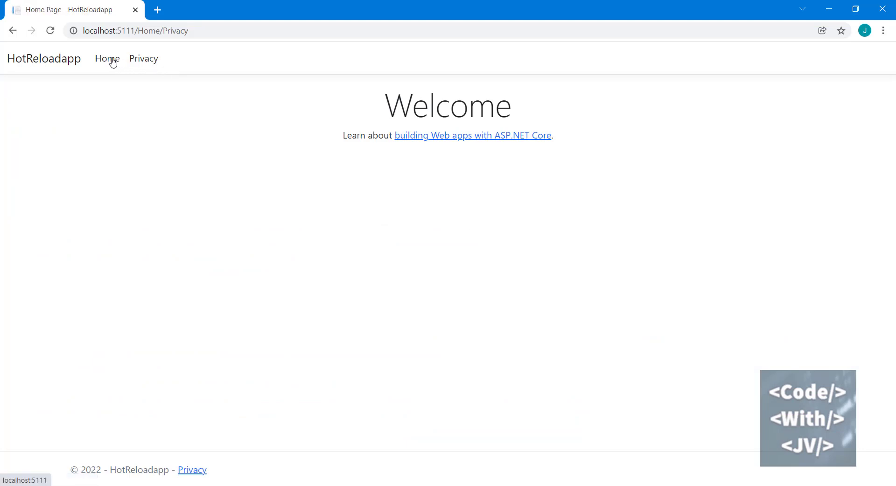
{"action": "left_click", "coordinate": [143, 59]}
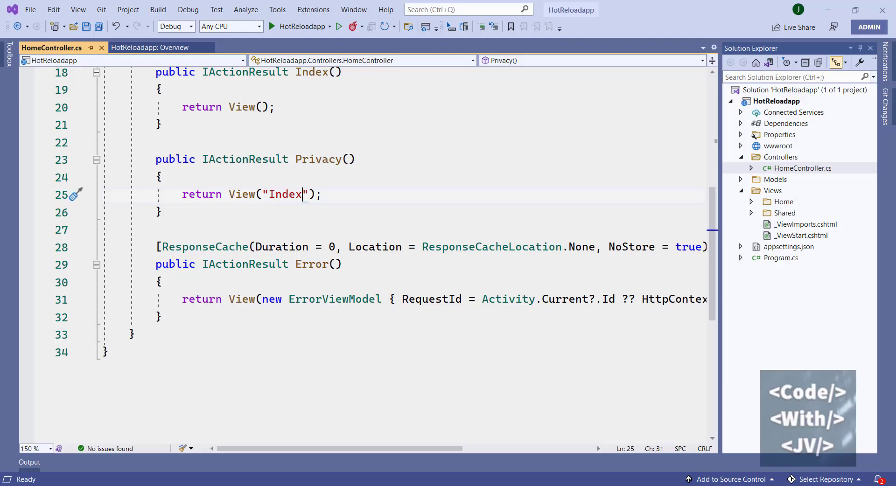
Delete "Index" so the Privacy action reads return View();
{"action": "double_click", "coordinate": [285, 194]}
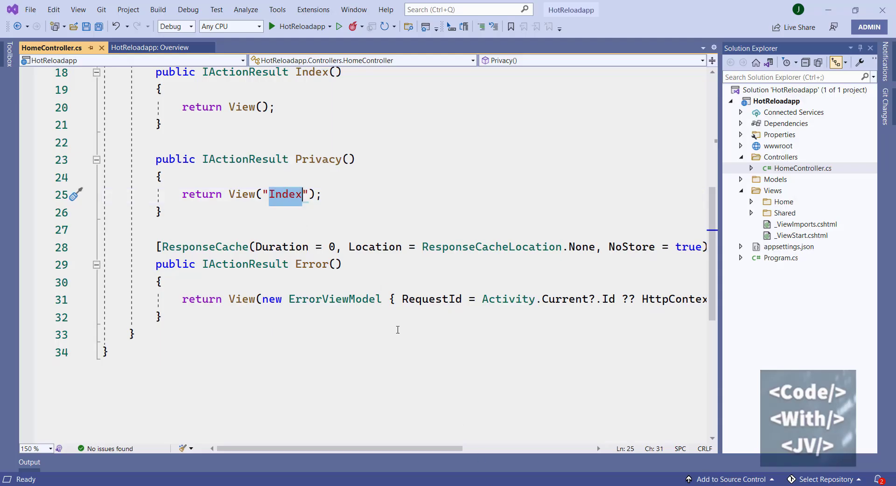
{"action": "key", "text": "Delete"}
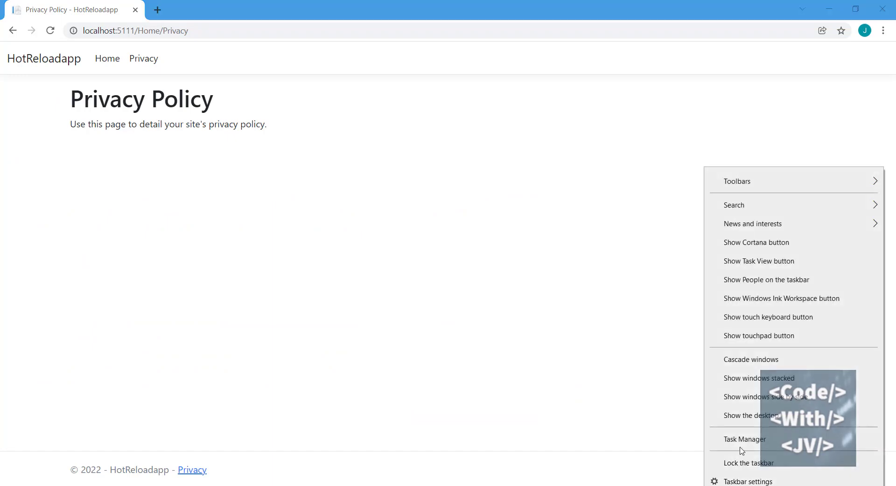
Open Task Manager and select the HotReloadapp.exe process in Details
{"action": "left_click", "coordinate": [745, 439]}
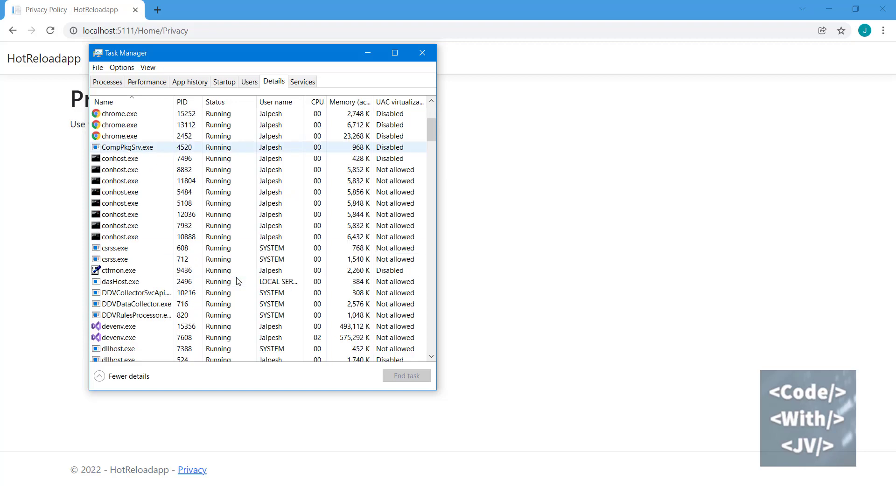
{"action": "left_click", "coordinate": [131, 192]}
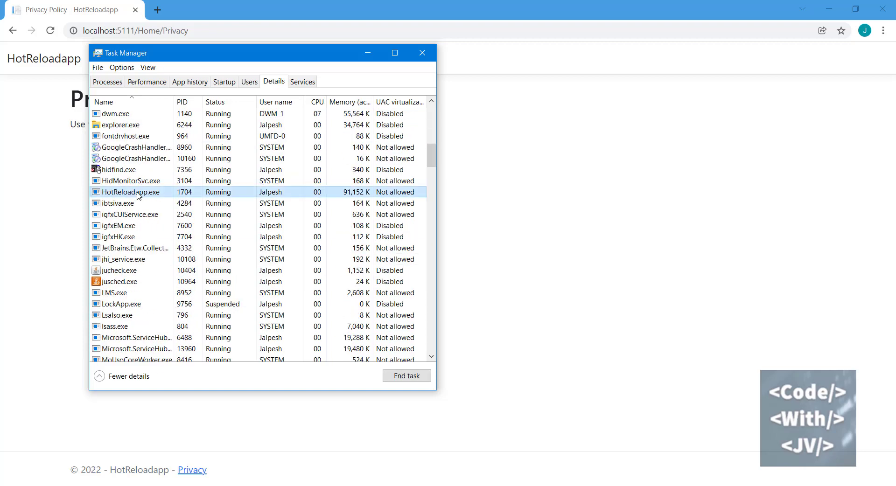
{"action": "mouse_move", "coordinate": [190, 193]}
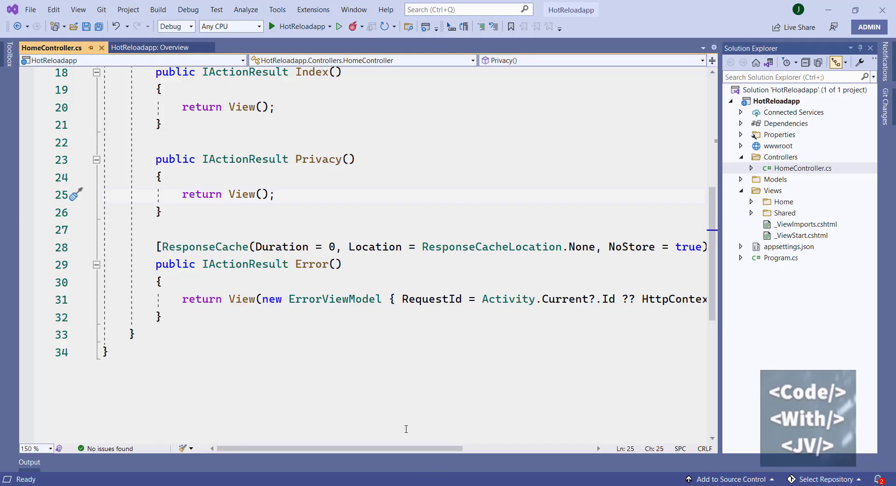
Type "Index" into Privacy's View() call and start typing "Priva" in Index's
{"action": "type", "text": "\"Index\""}
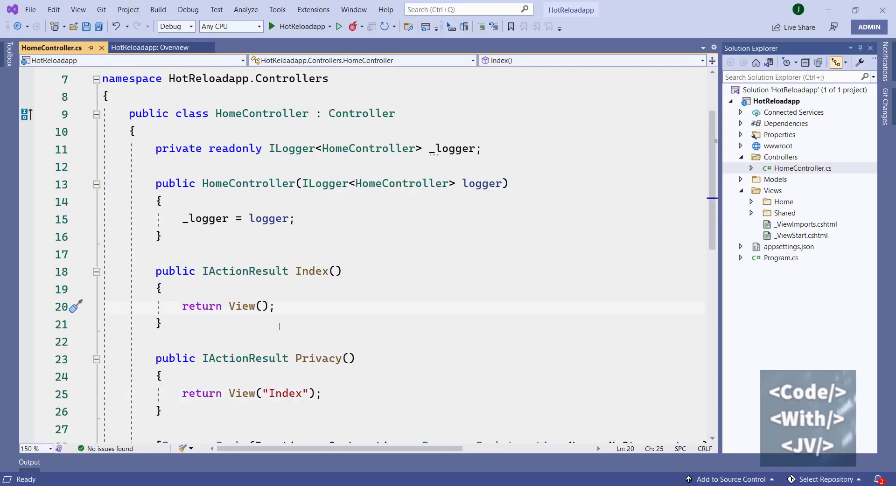
{"action": "type", "text": "Priva\""}
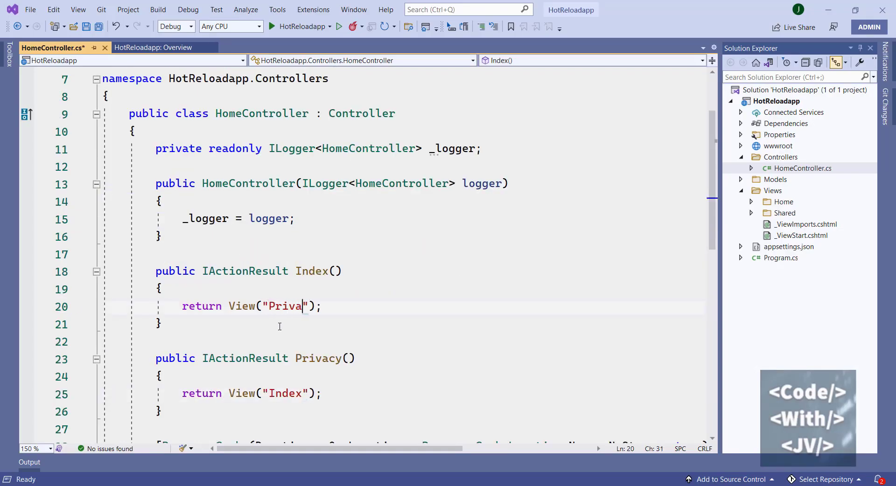